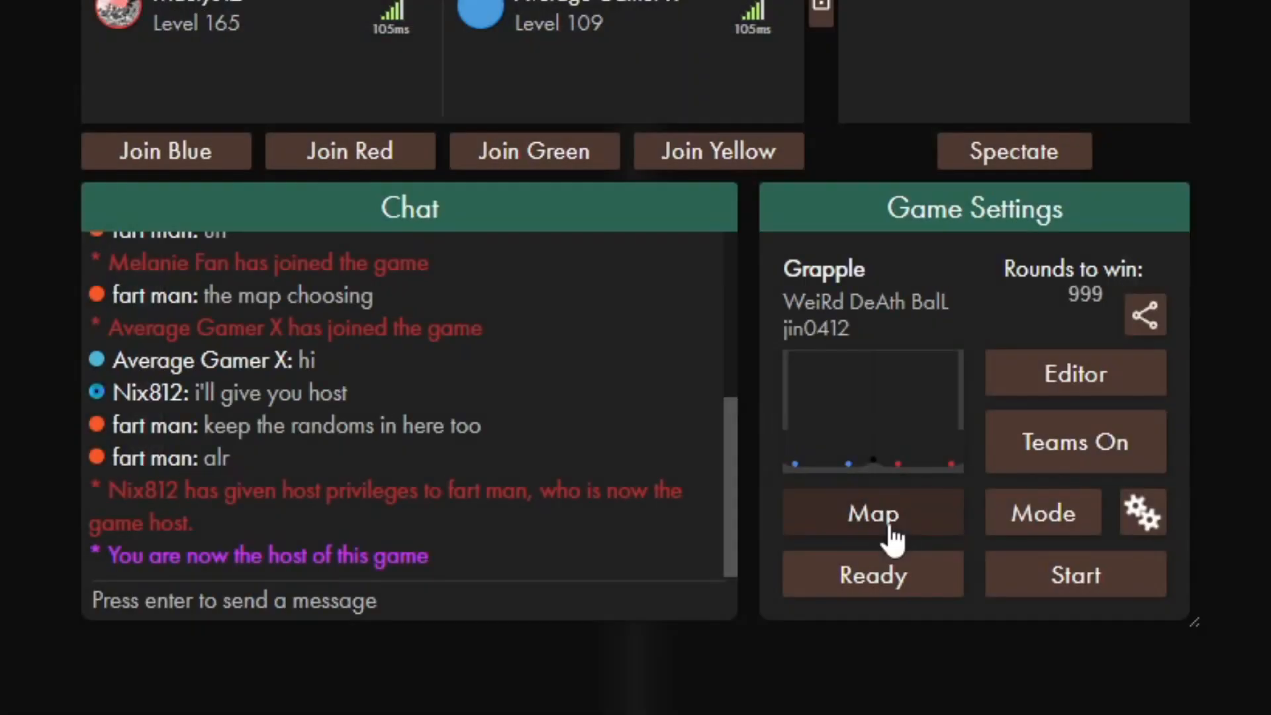
# Step: Join a Grapple room from the lobby list, entering a live round with Maddox555
pyautogui.click(873, 513)
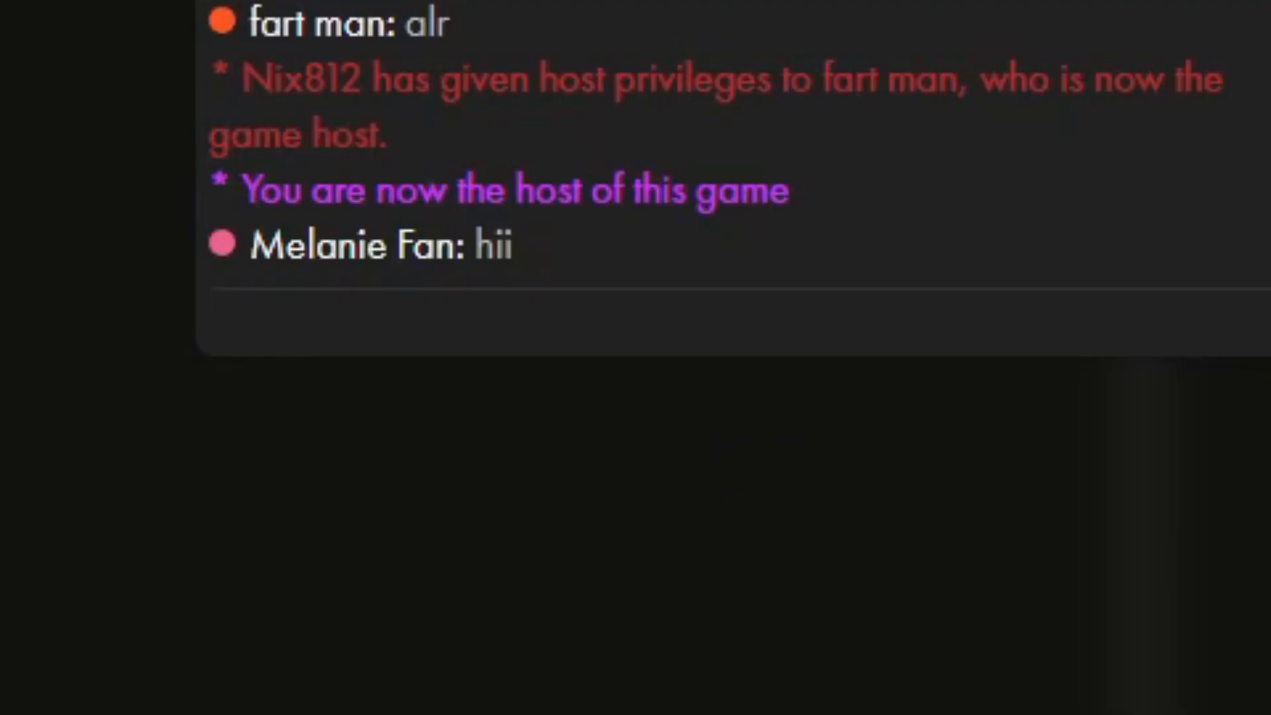
pyautogui.moveTo(1083, 12)
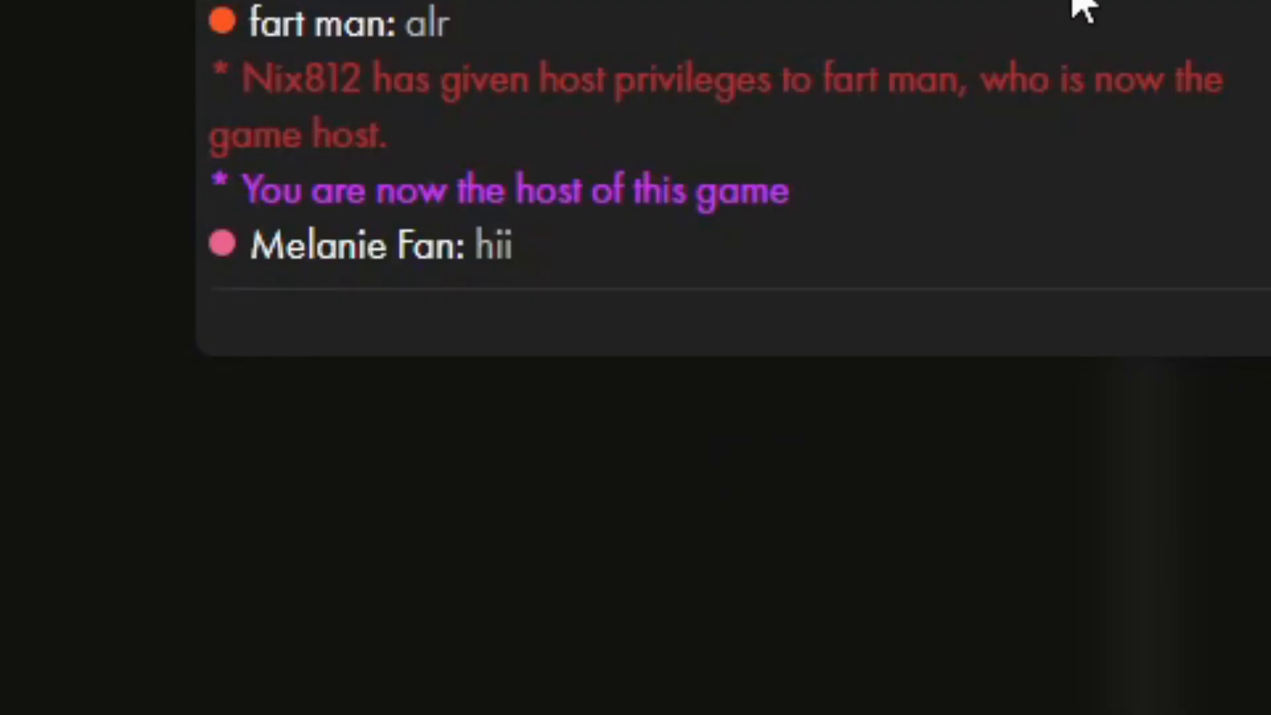
pyautogui.write('n')
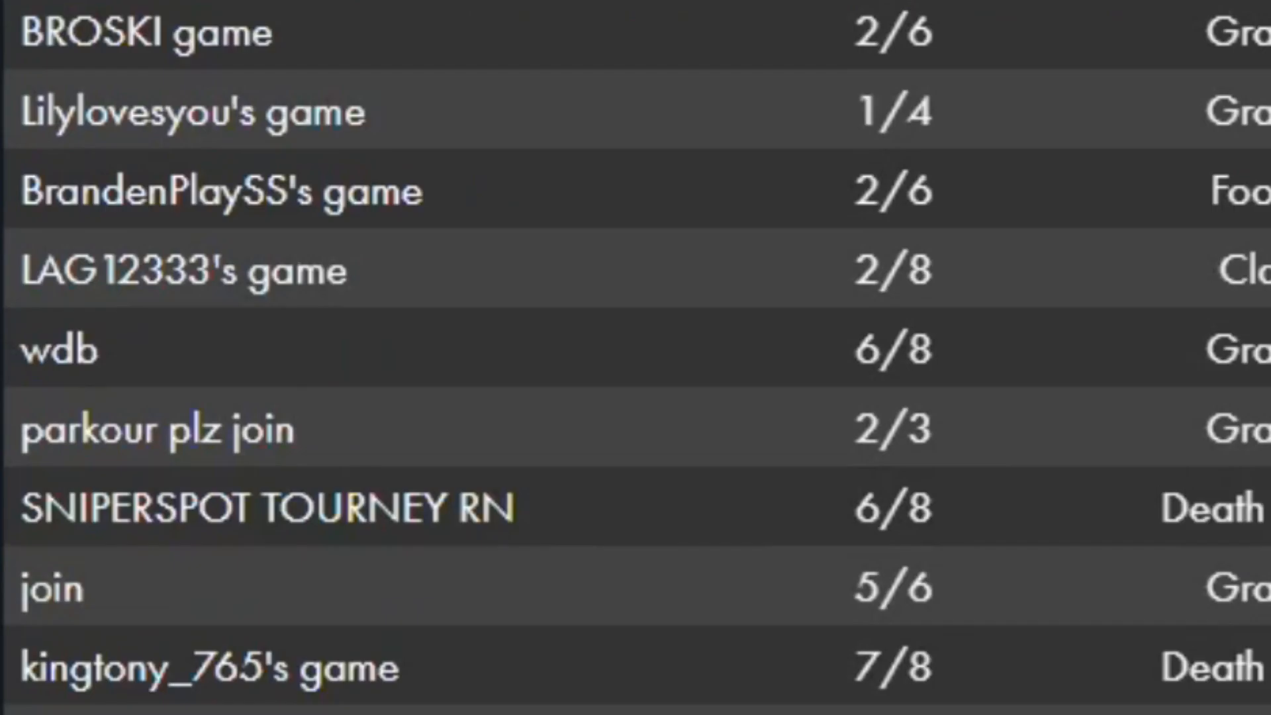
pyautogui.scroll(-3)
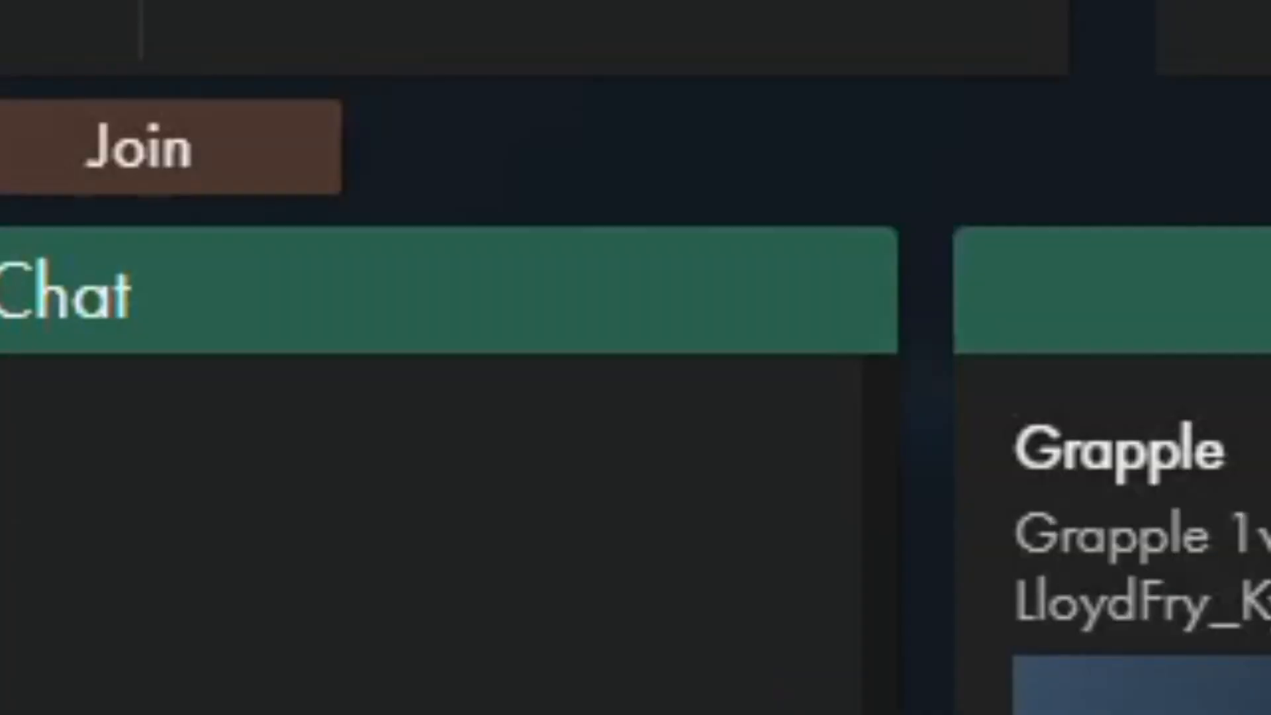
pyautogui.click(170, 148)
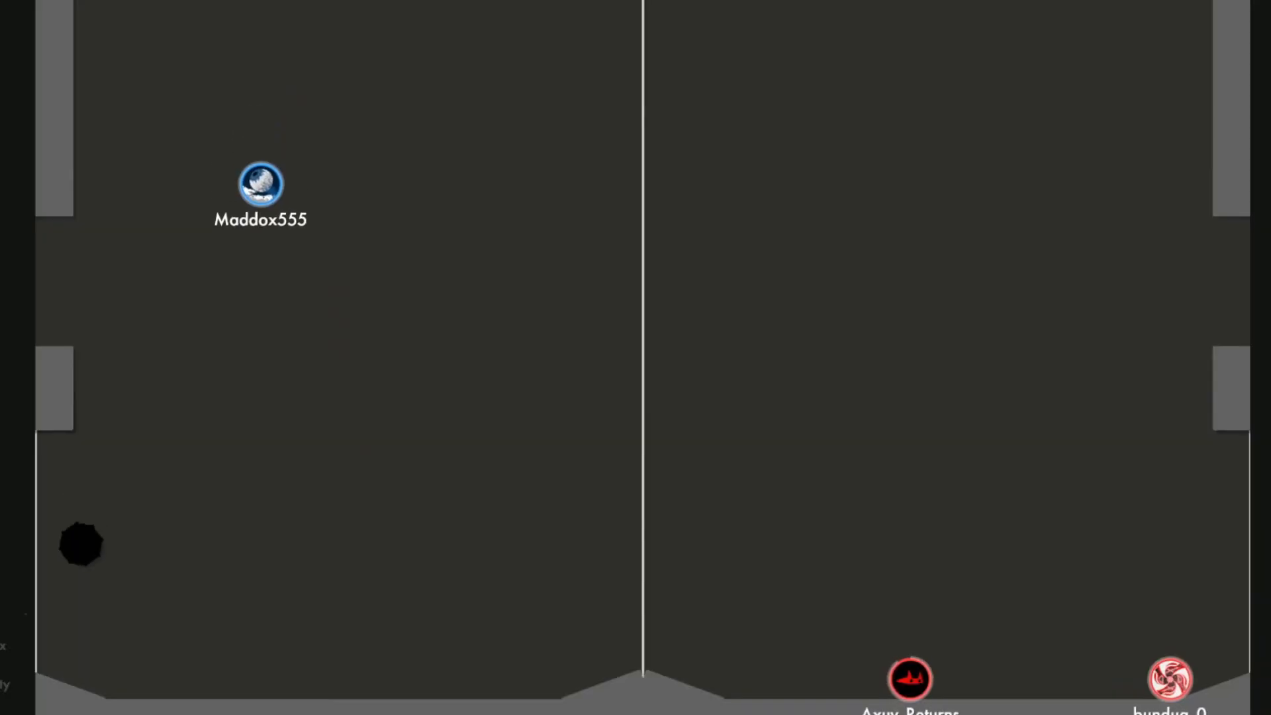